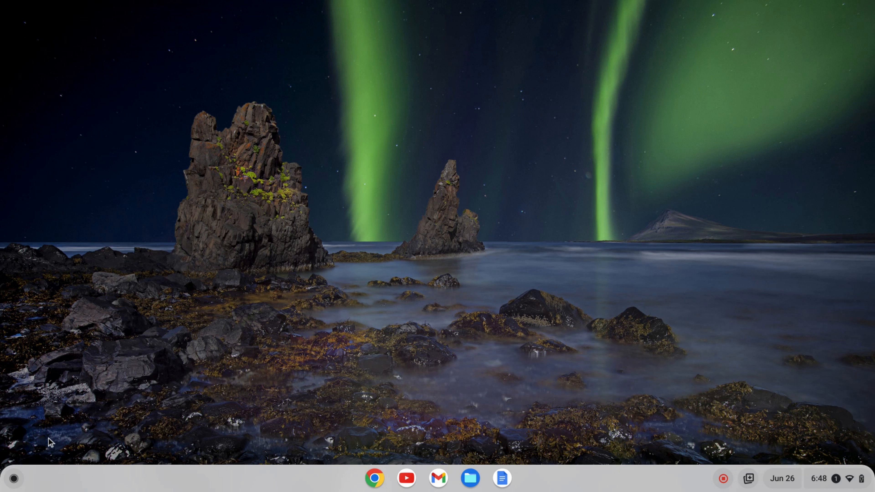
{"action": "mouse_move", "coordinate": [34, 455]}
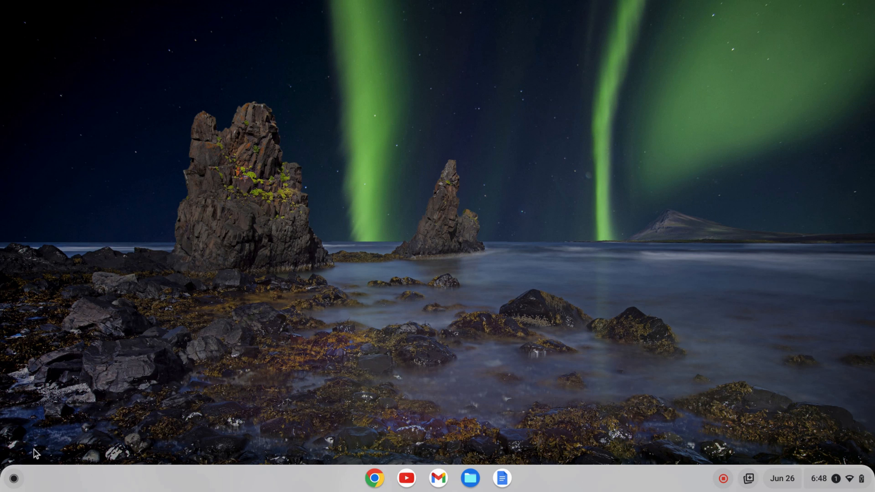
Search the ChromeOS launcher for 'settings' to surface the Settings app.
{"action": "left_click", "coordinate": [14, 479]}
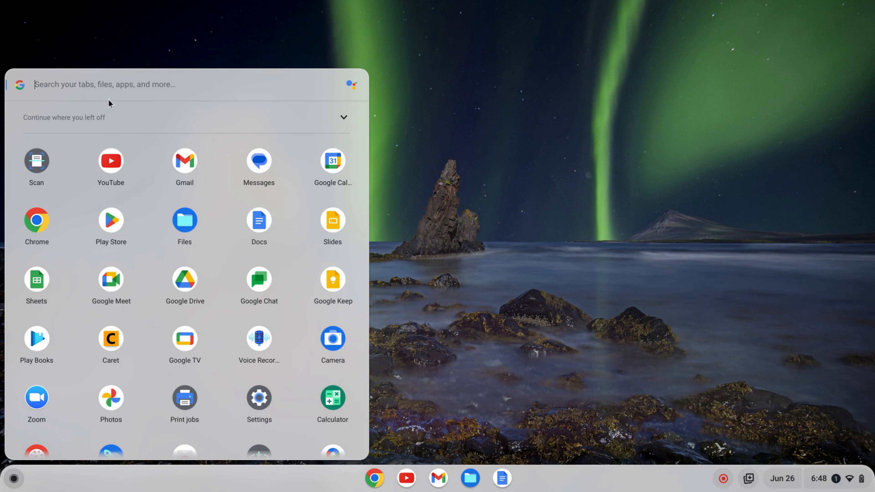
{"action": "type", "text": "settings"}
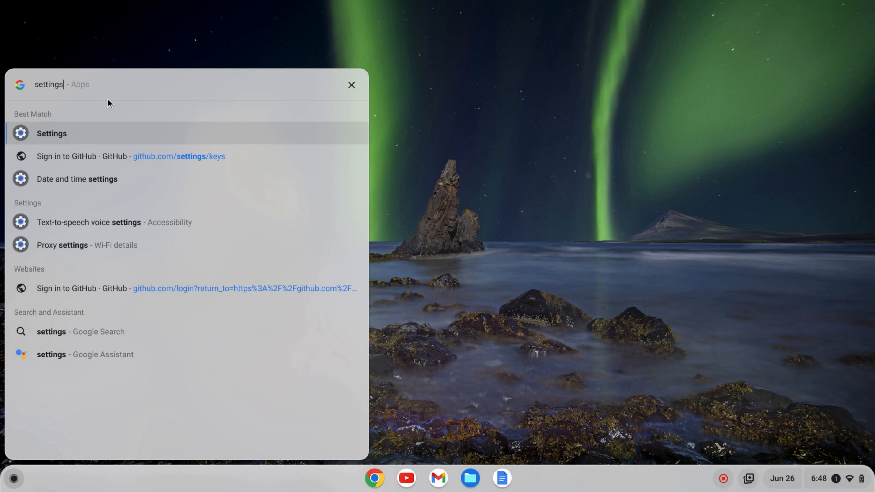
In ChromeOS Settings, expand Advanced and show the Developers section with Linux development environment.
{"action": "left_click", "coordinate": [51, 133]}
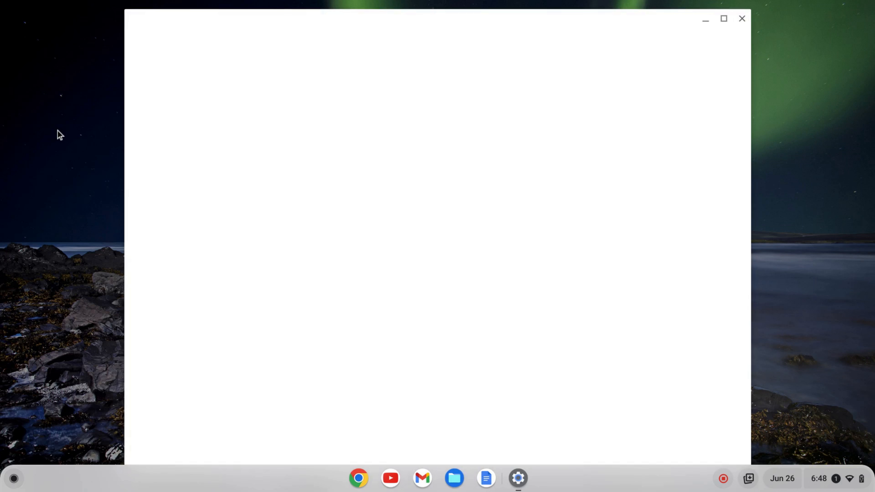
{"action": "left_click", "coordinate": [518, 478]}
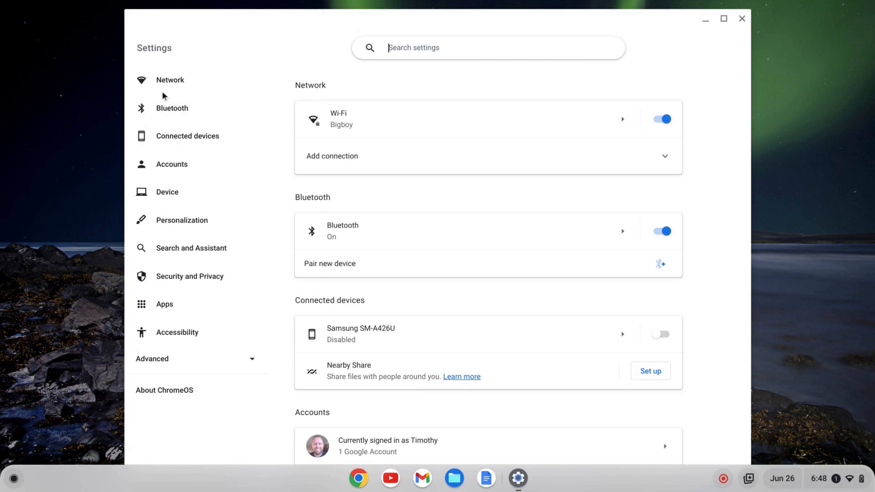
{"action": "mouse_move", "coordinate": [154, 364]}
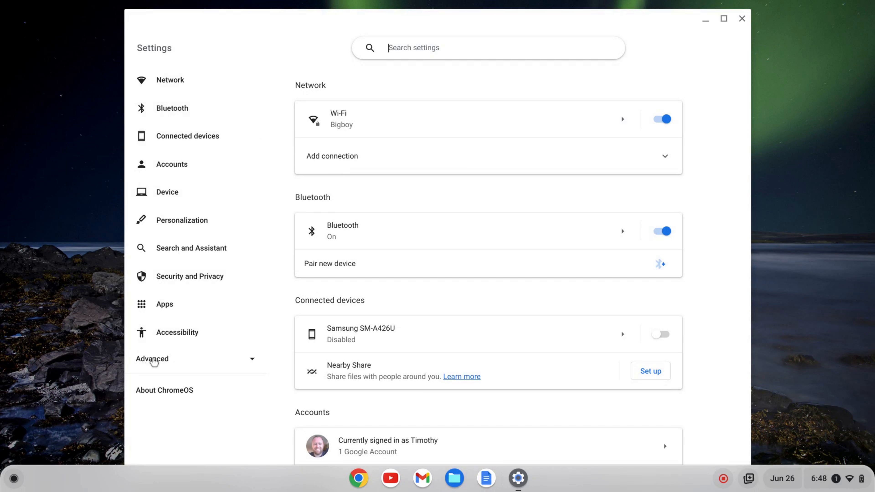
{"action": "left_click", "coordinate": [152, 359]}
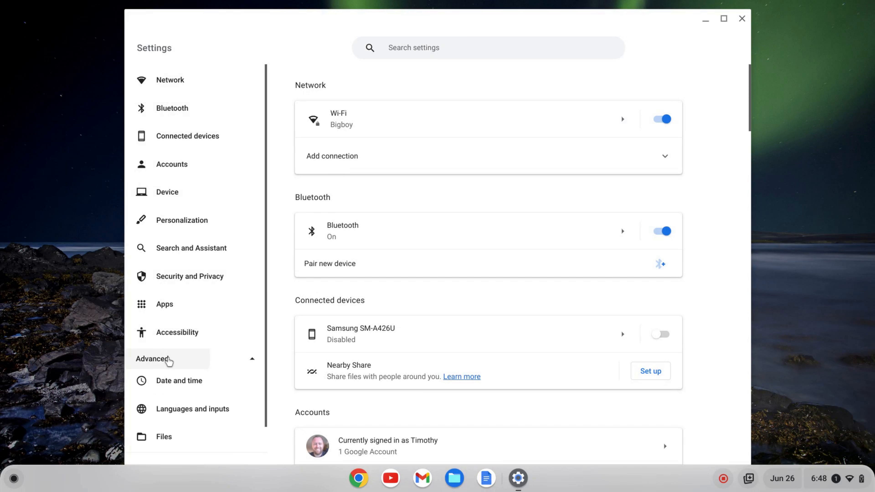
{"action": "scroll", "scroll_direction": "down", "scroll_amount": 3}
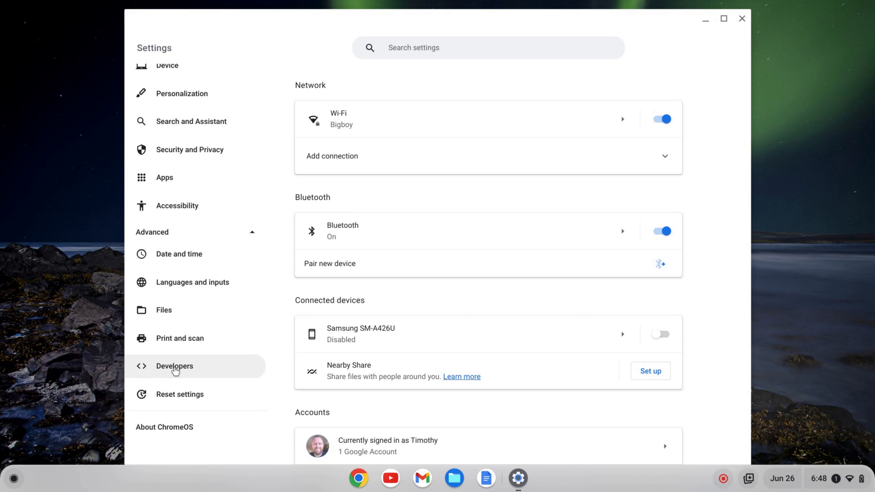
{"action": "left_click", "coordinate": [174, 367]}
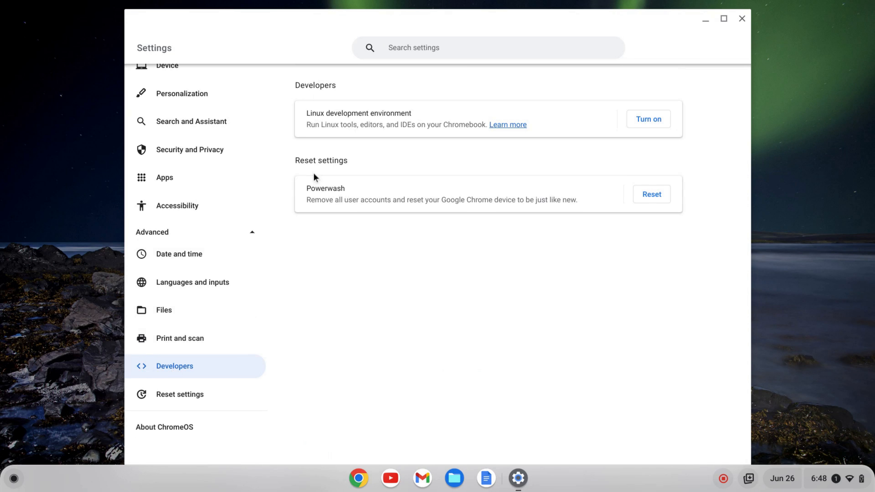
{"action": "mouse_move", "coordinate": [389, 127]}
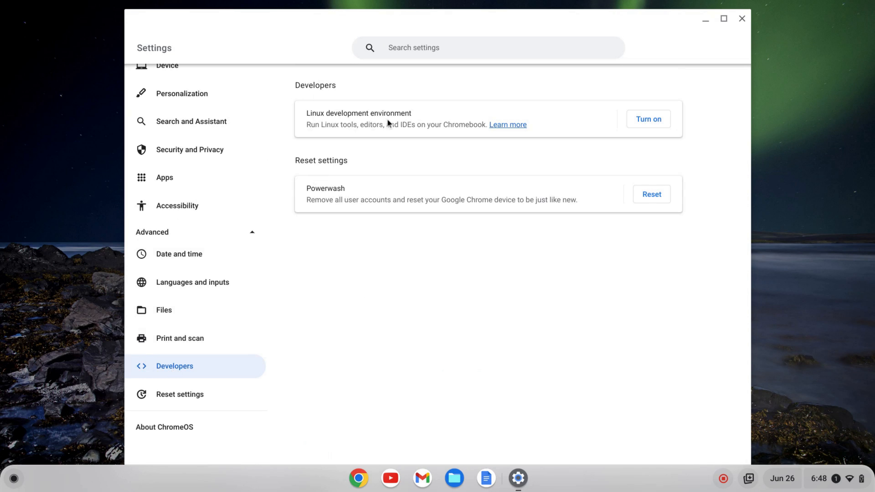
{"action": "mouse_move", "coordinate": [666, 122]}
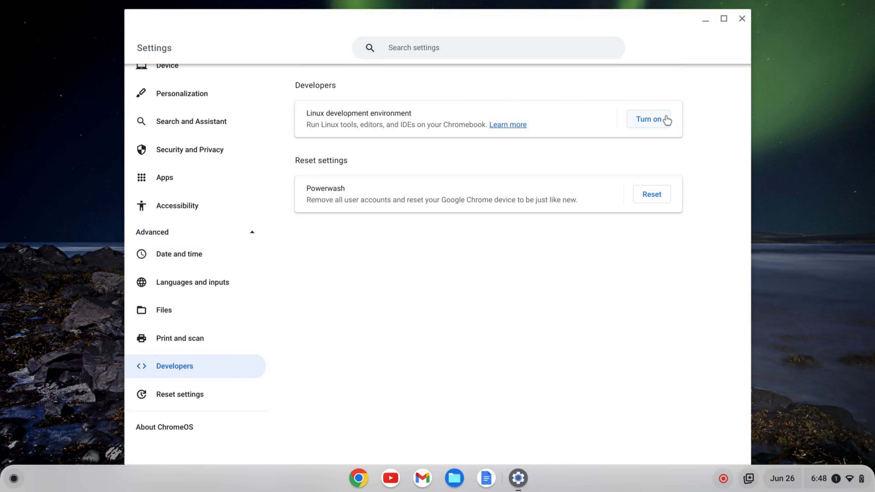
Turn on the Linux development environment and install it with the recommended 10.0 GB disk size.
{"action": "left_click", "coordinate": [650, 119]}
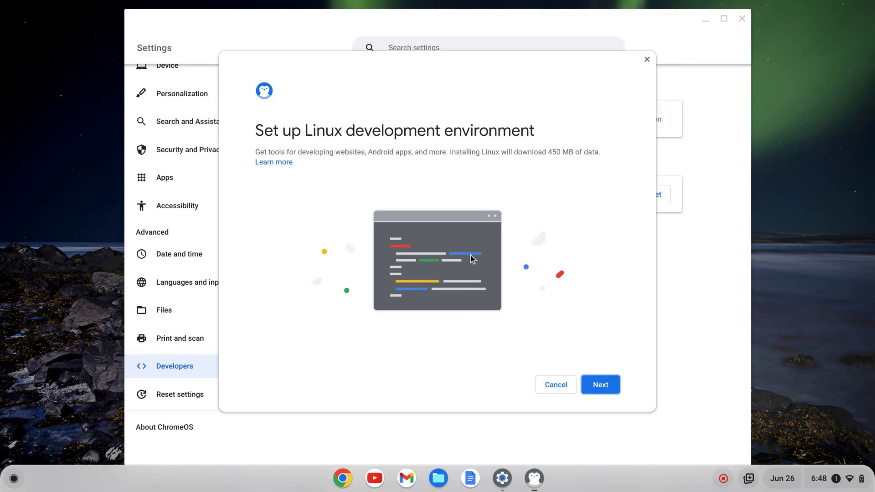
{"action": "mouse_move", "coordinate": [601, 392]}
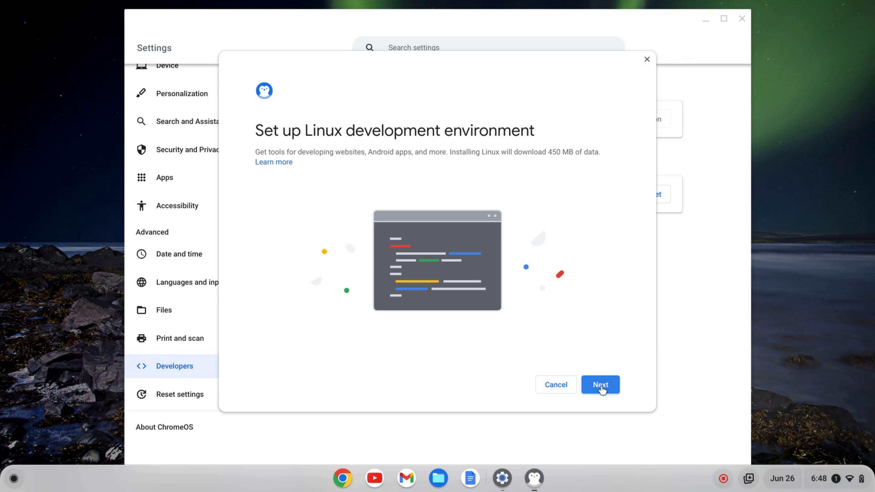
{"action": "left_click", "coordinate": [600, 385]}
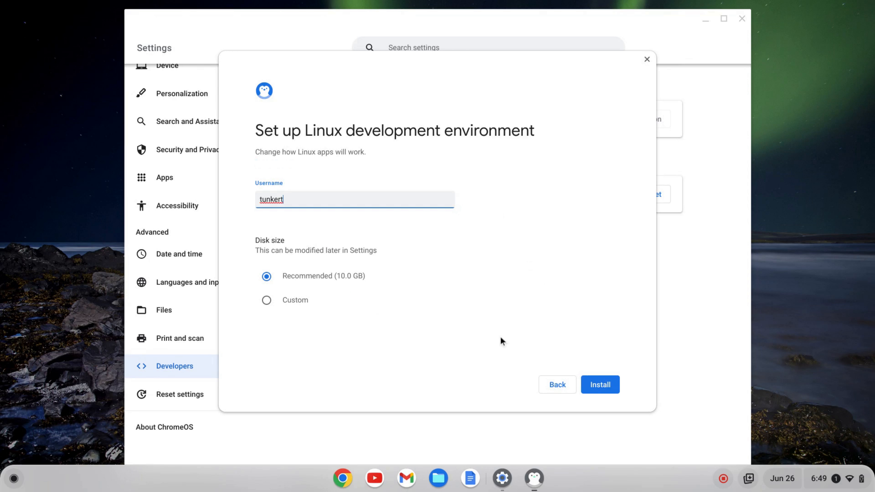
{"action": "mouse_move", "coordinate": [283, 222]}
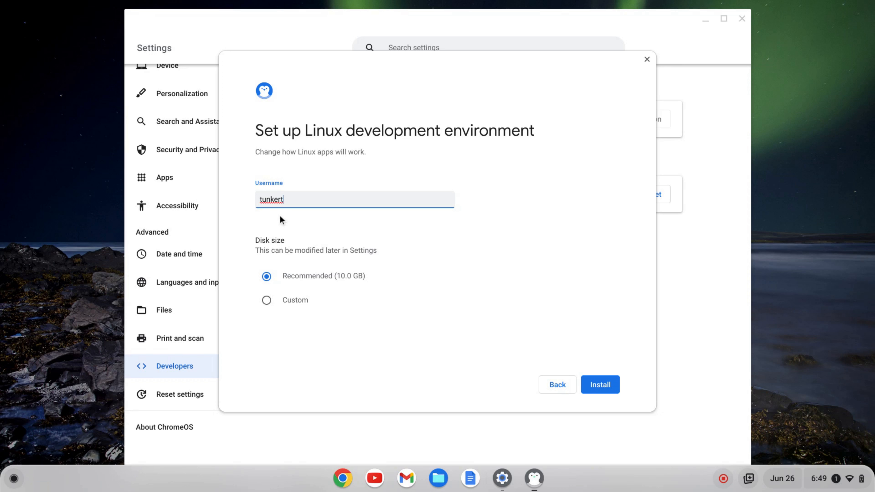
{"action": "mouse_move", "coordinate": [327, 296]}
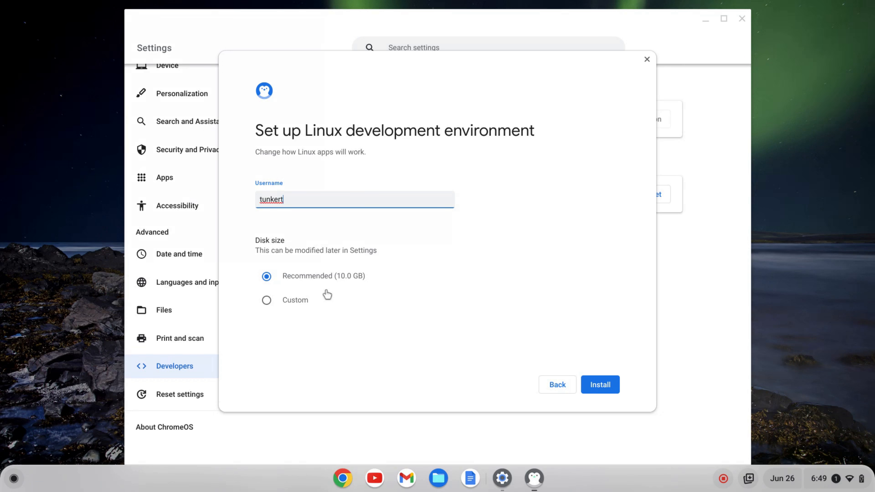
{"action": "mouse_move", "coordinate": [373, 279]}
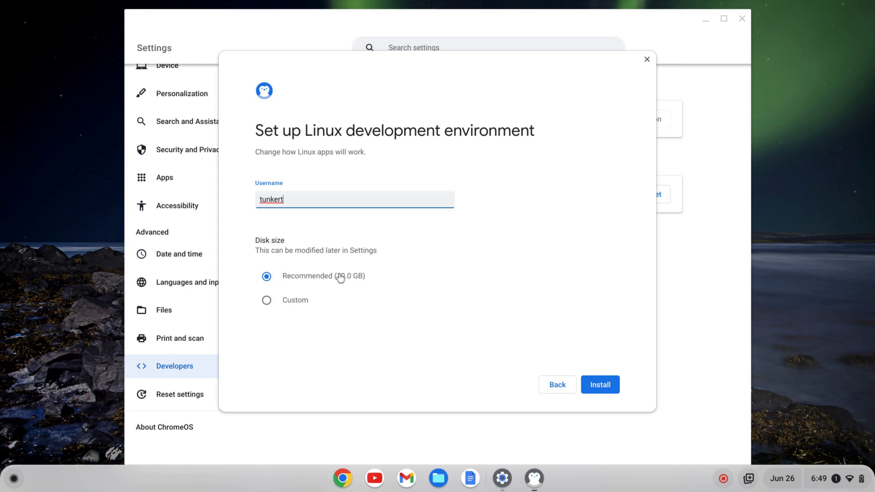
{"action": "mouse_move", "coordinate": [535, 360]}
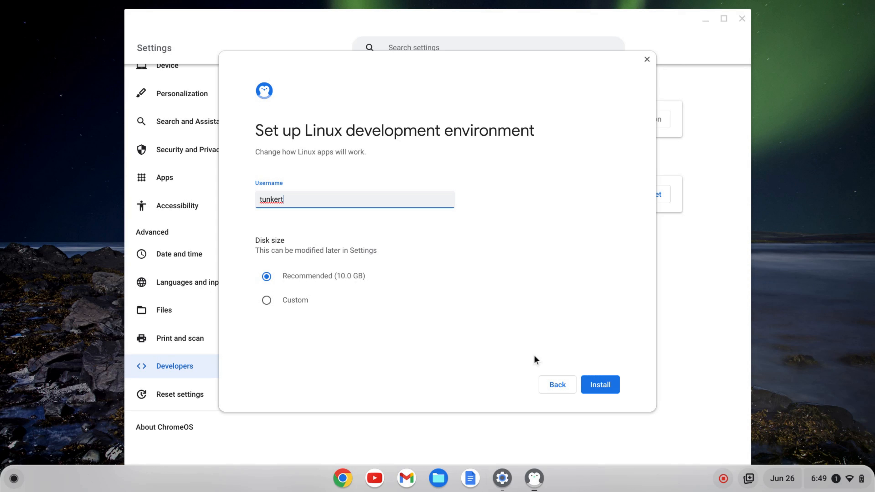
{"action": "left_click", "coordinate": [600, 384]}
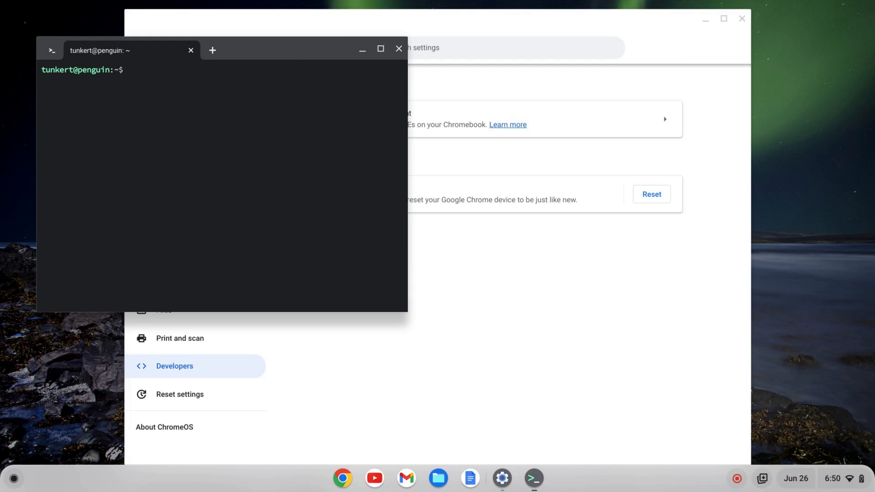
Close Settings and maximize the Linux terminal window.
{"action": "left_click", "coordinate": [741, 19]}
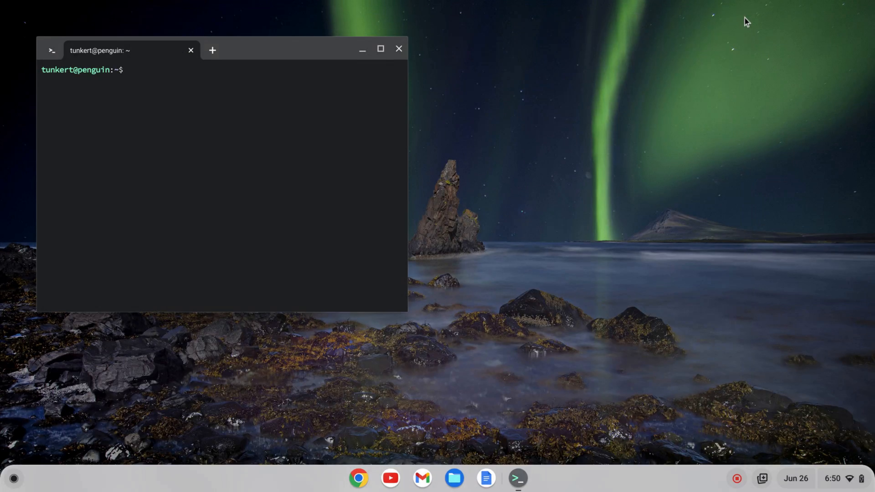
{"action": "left_click", "coordinate": [380, 49]}
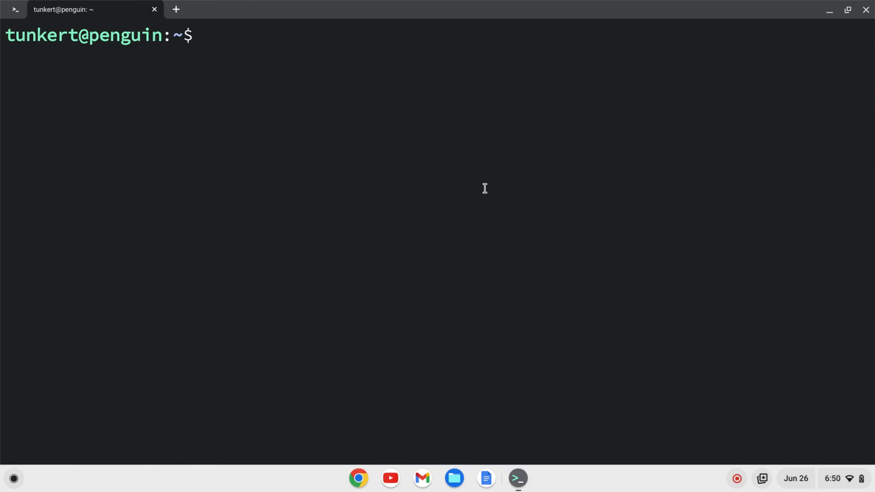
Run 'sudo apt-get update && sudo apt-get dist-upgrade -y' to refresh and upgrade packages.
{"action": "type", "text": "sudo"}
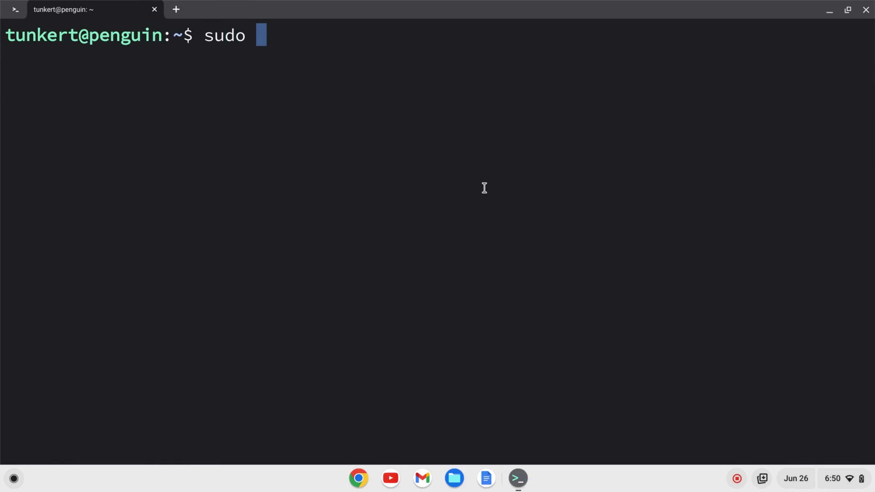
{"action": "type", "text": "apt-get u"}
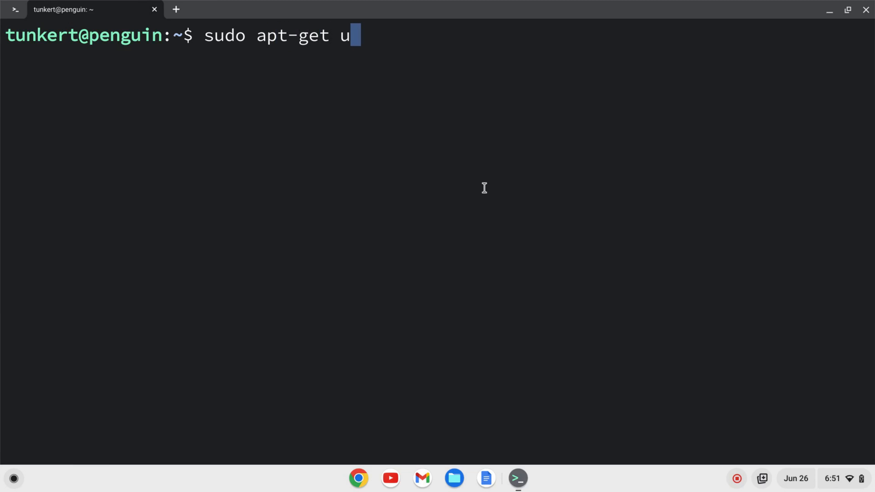
{"action": "type", "text": "pdate &&"}
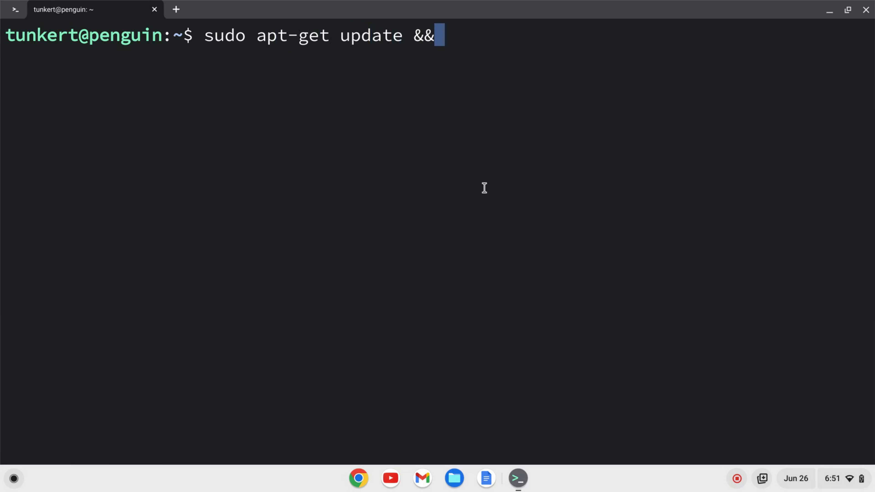
{"action": "type", "text": "sudo"}
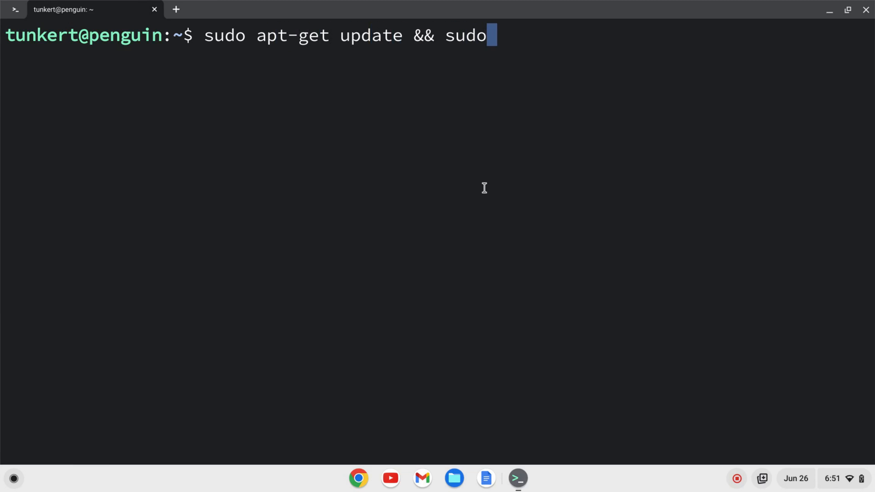
{"action": "type", "text": "apt-get"}
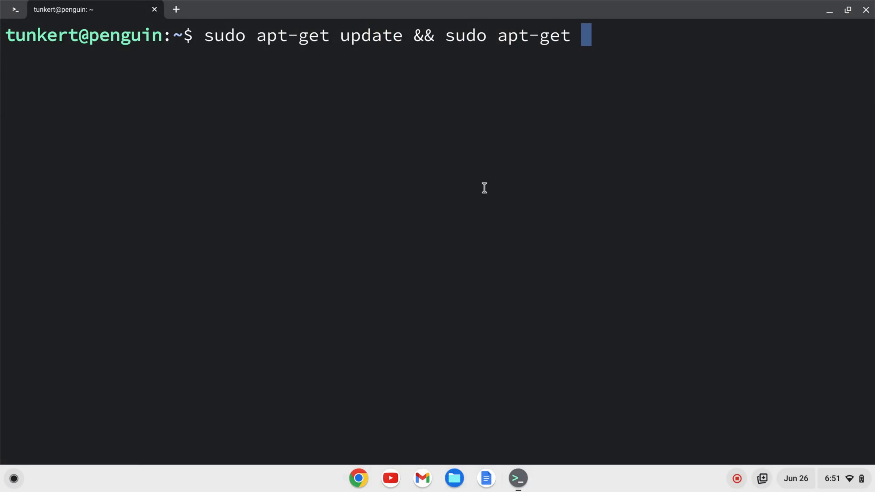
{"action": "type", "text": "dist-upgrad"}
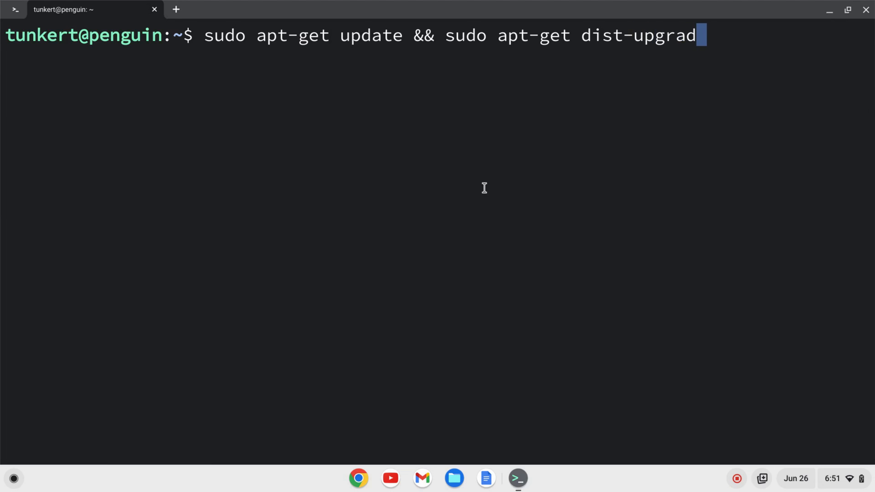
{"action": "type", "text": "e -y"}
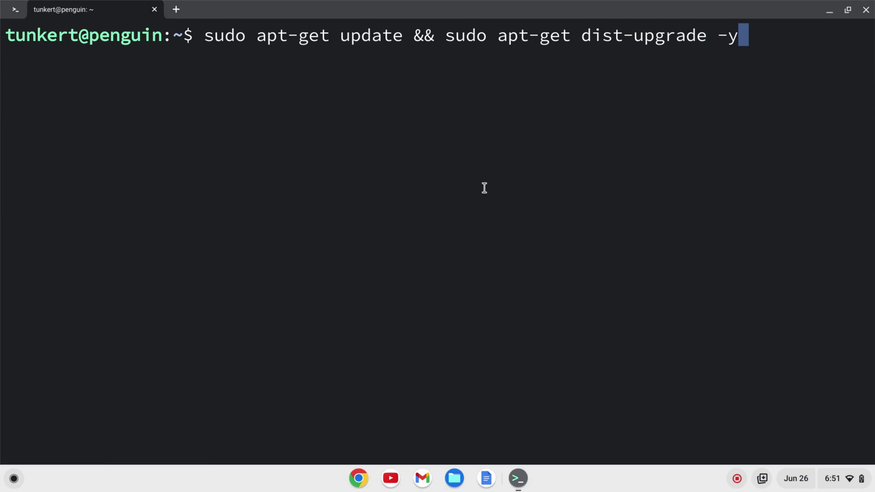
{"action": "key", "text": "Enter"}
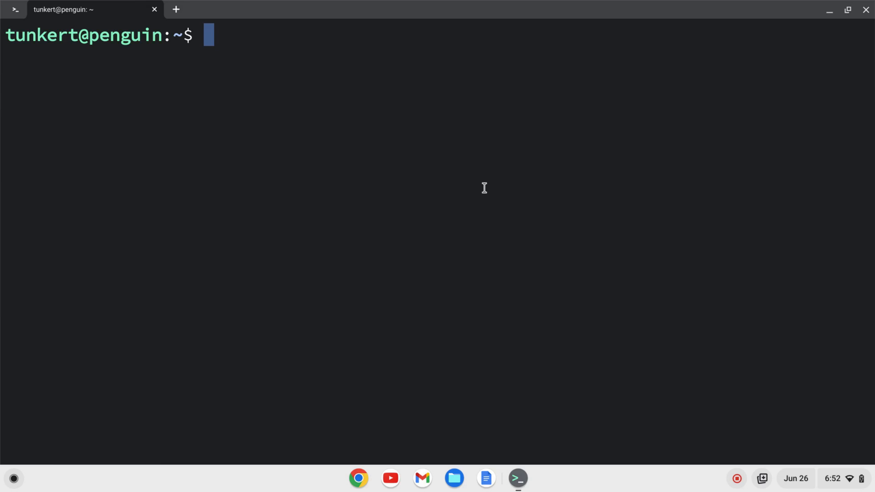
Run 'sudo apt-get install putty -y' to install PuTTY in the Linux environment.
{"action": "type", "text": "sudo apt"}
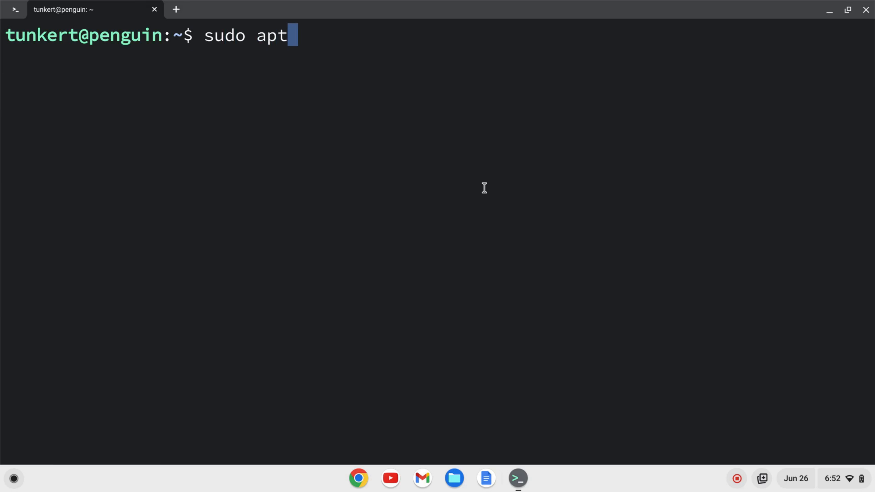
{"action": "type", "text": "-get install p"}
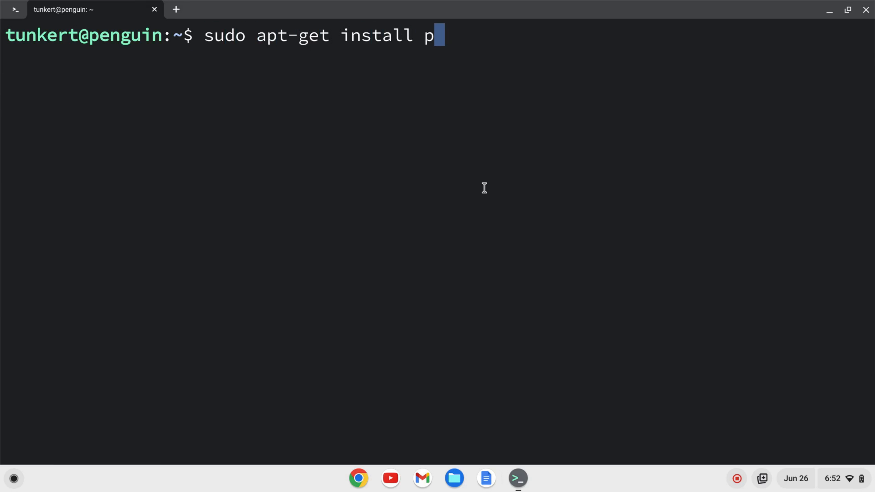
{"action": "type", "text": "utty -y"}
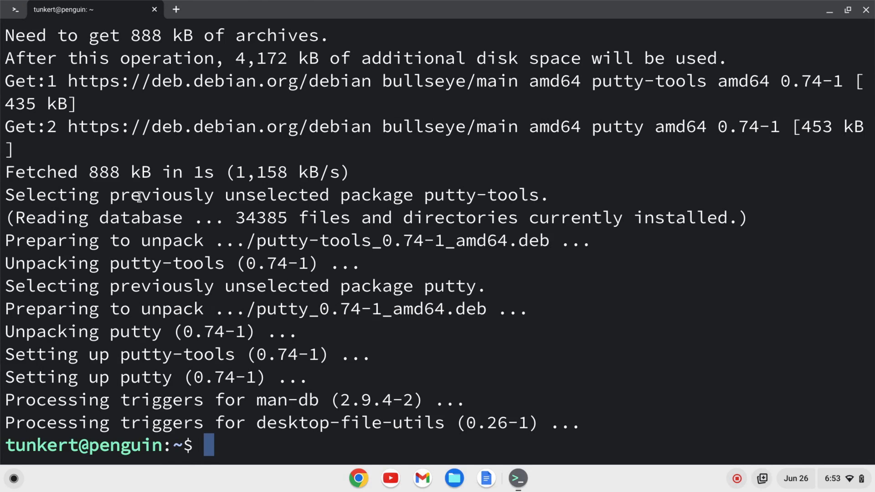
Search the launcher for 'putt' and start the PuTTY SSH Client.
{"action": "left_click", "coordinate": [14, 479]}
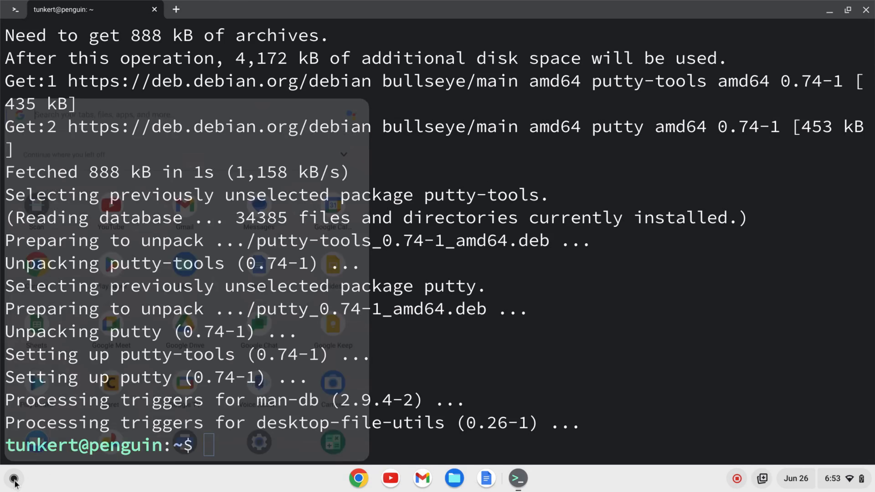
{"action": "left_click", "coordinate": [14, 479]}
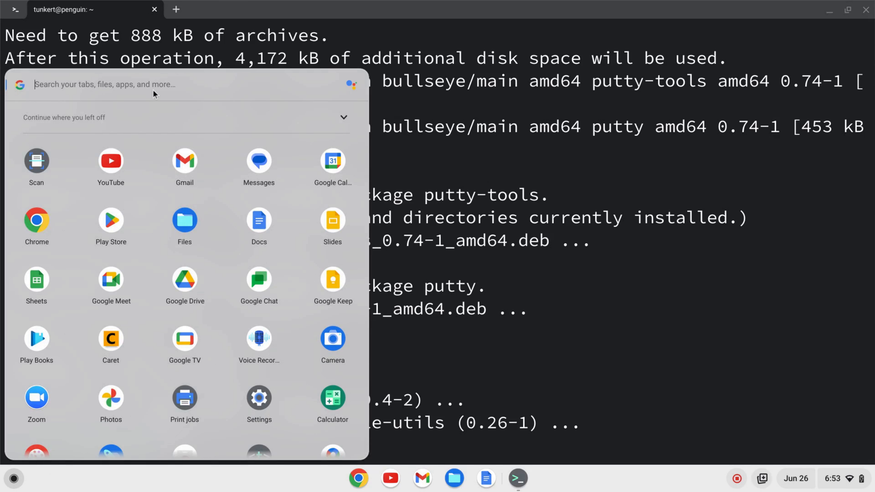
{"action": "type", "text": "putty"}
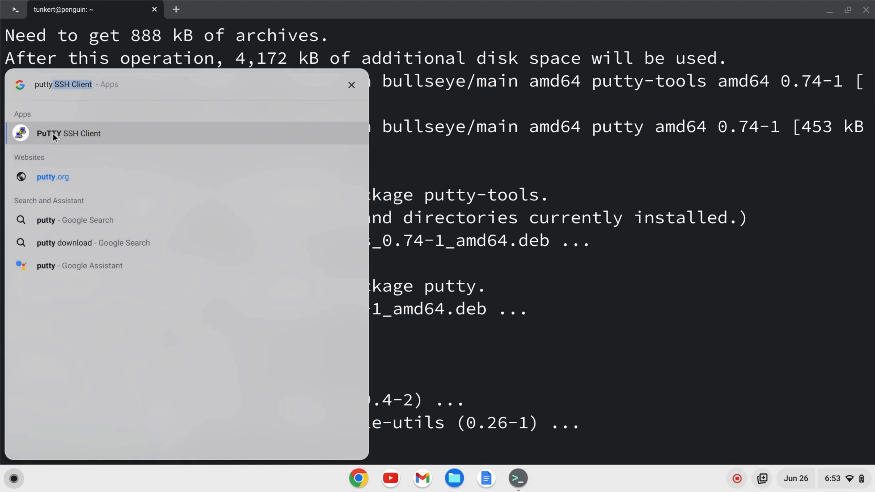
{"action": "mouse_move", "coordinate": [31, 138]}
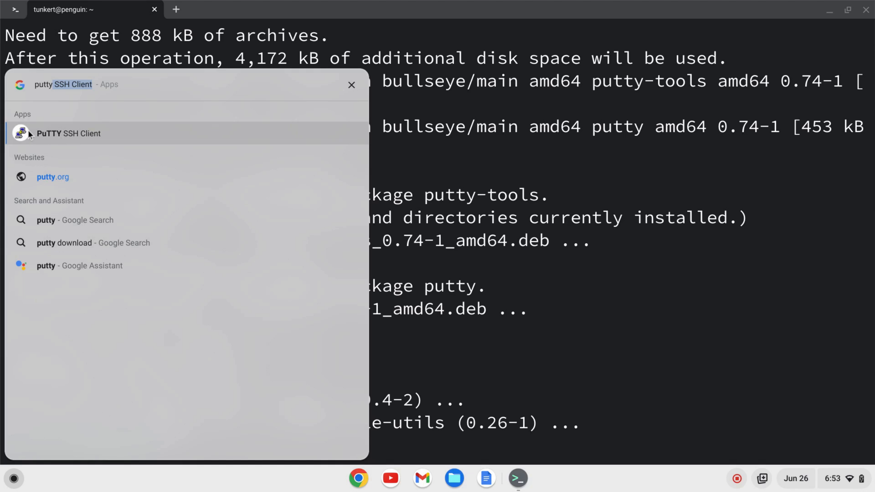
{"action": "mouse_move", "coordinate": [25, 140]}
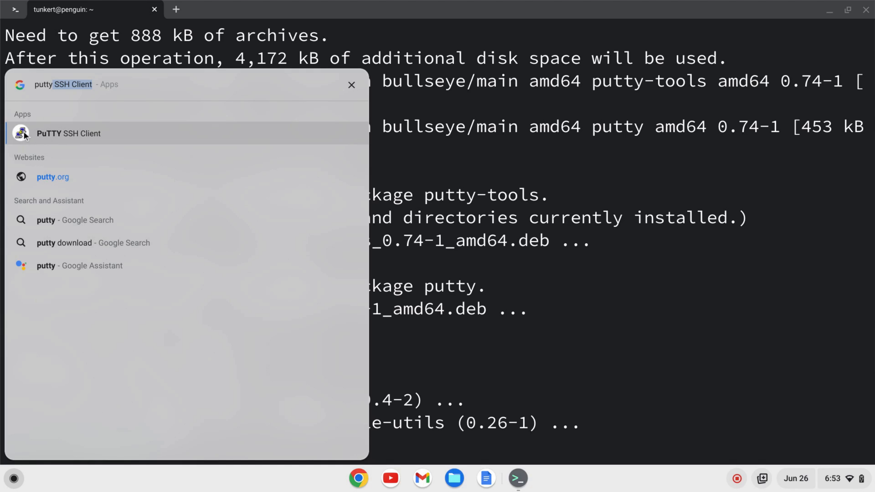
{"action": "left_click", "coordinate": [68, 133]}
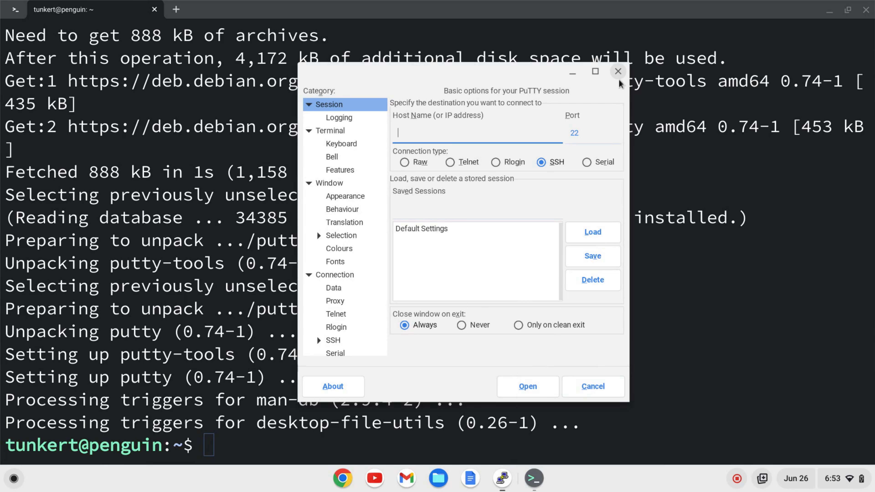
Close the PuTTY configuration window and enter 'putty' at the Linux terminal prompt.
{"action": "left_click", "coordinate": [618, 71]}
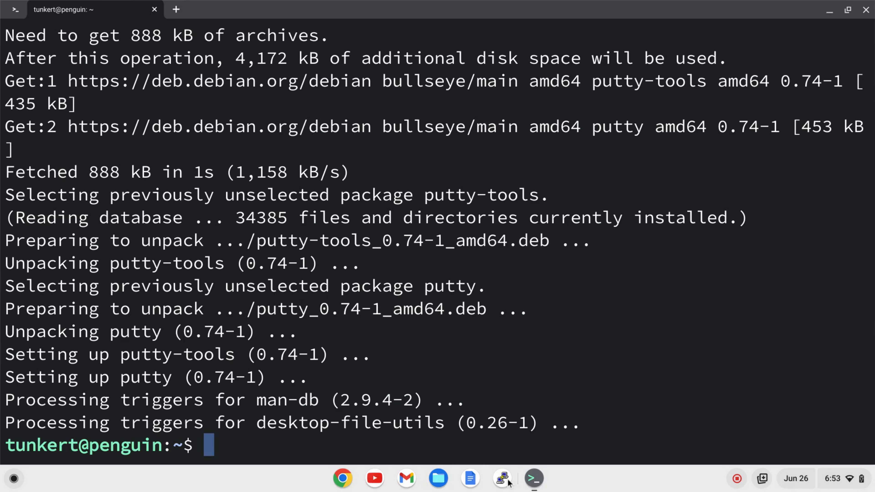
{"action": "mouse_move", "coordinate": [519, 388]}
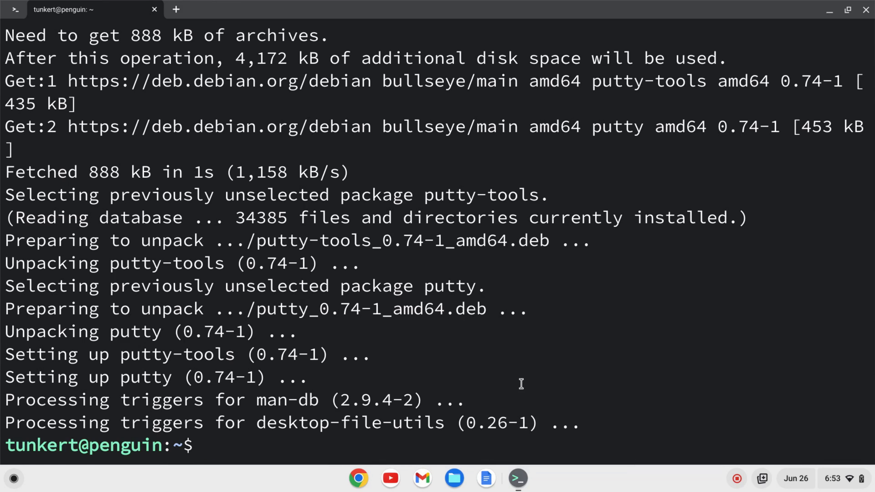
{"action": "type", "text": "put"}
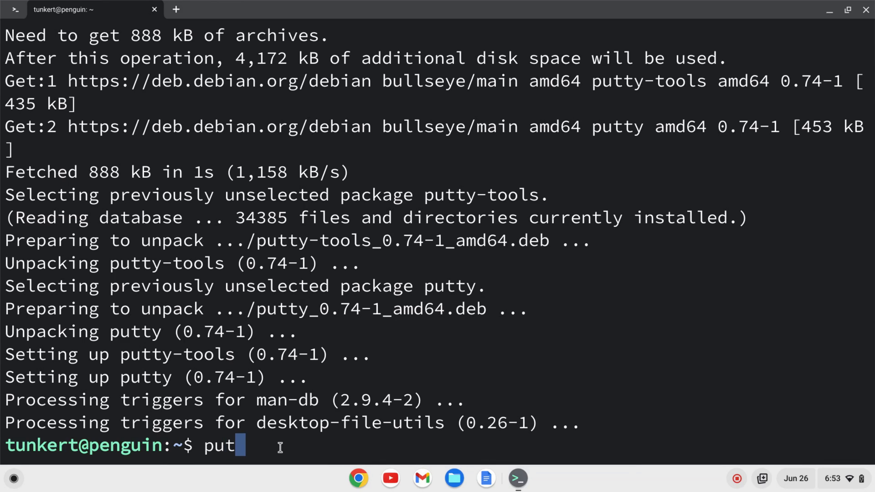
{"action": "type", "text": "ty"}
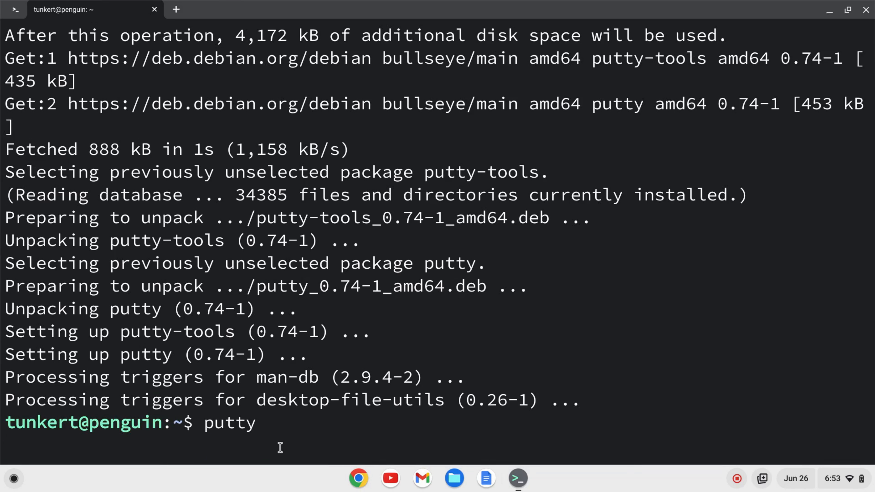